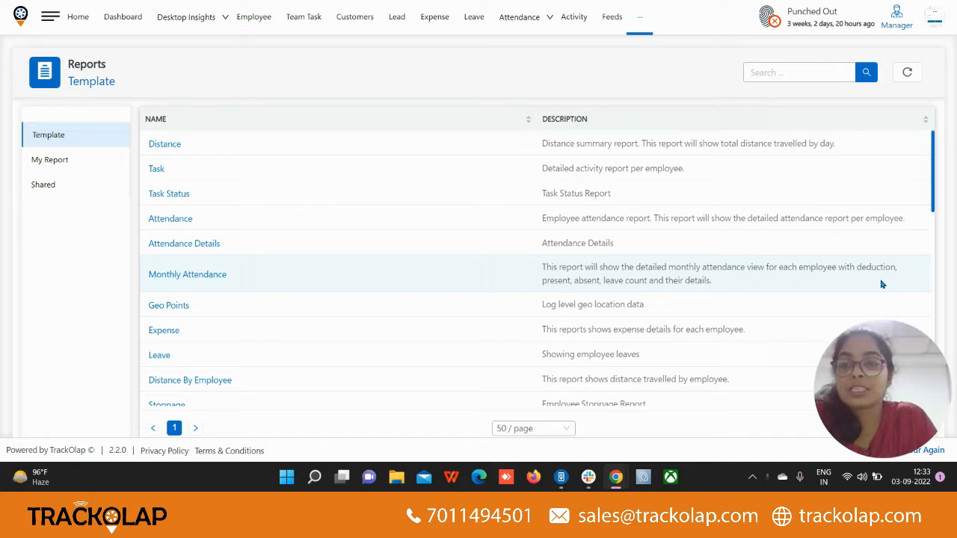
{"action": "mouse_move", "coordinate": [641, 43]}
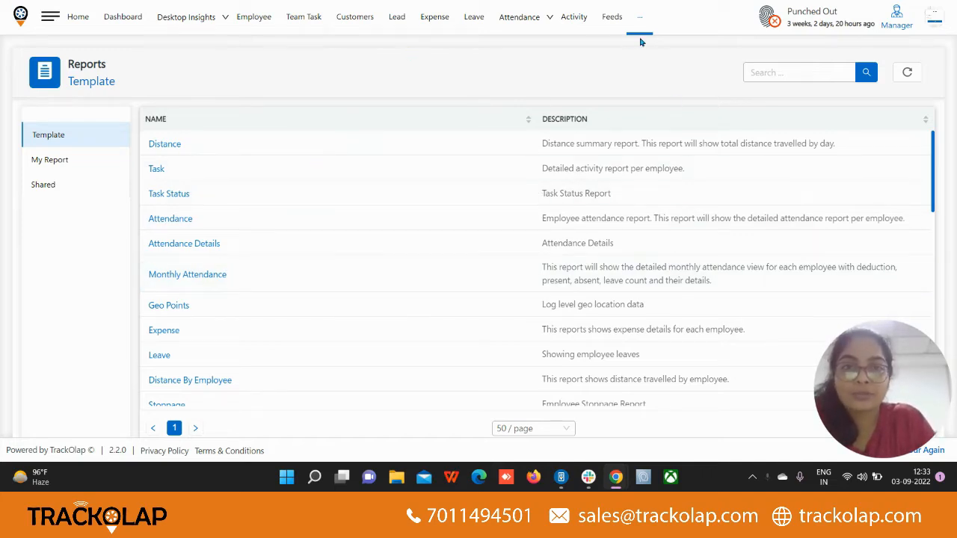
{"action": "mouse_move", "coordinate": [63, 148]}
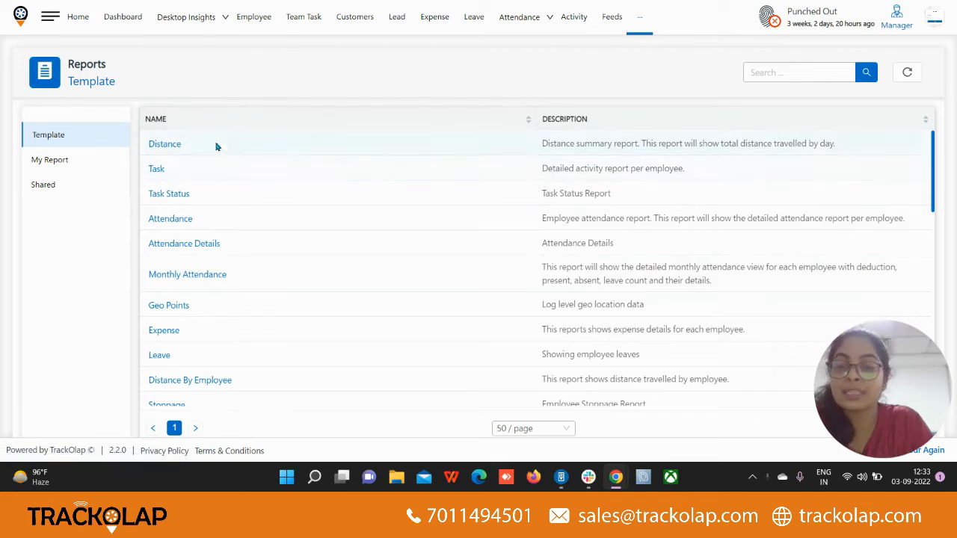
{"action": "mouse_move", "coordinate": [173, 133]}
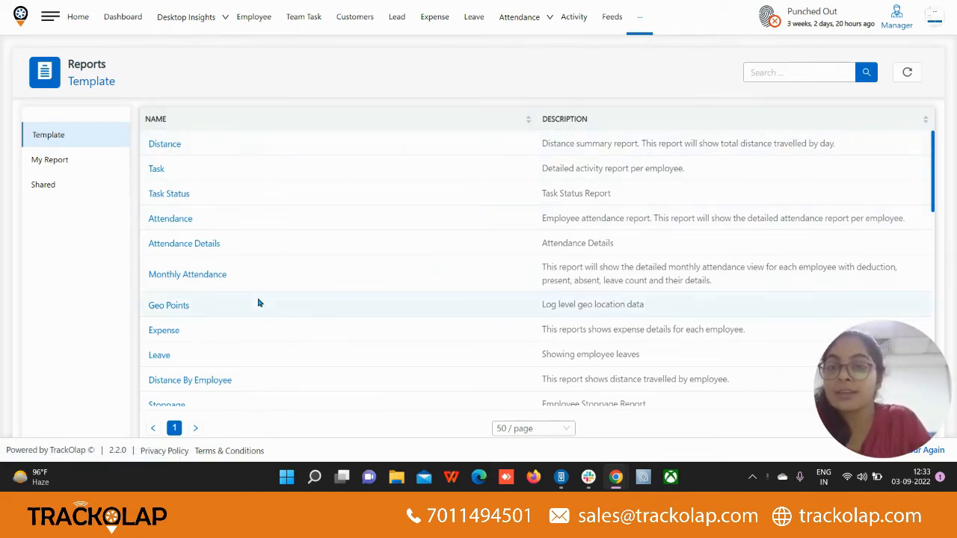
{"action": "mouse_move", "coordinate": [213, 276]}
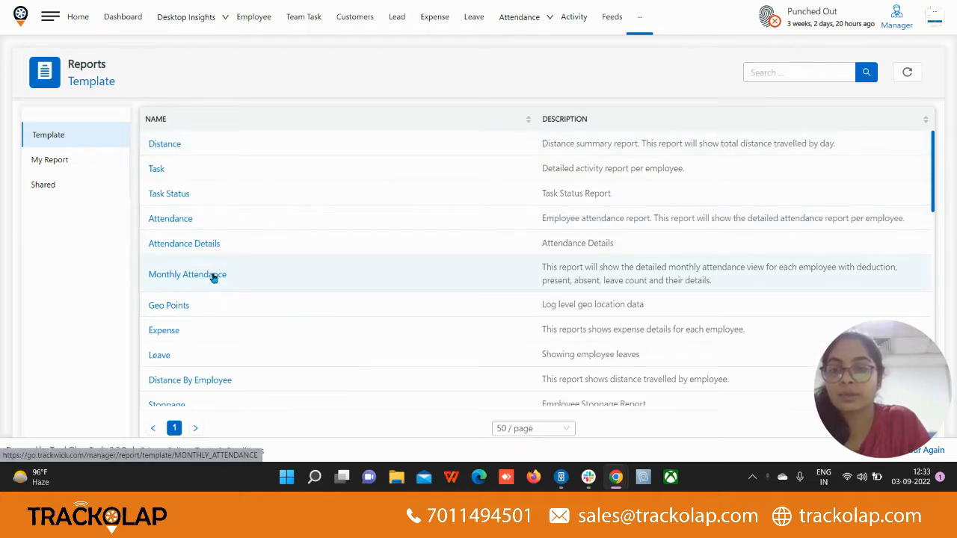
Step: Open the Monthly Attendance template for today and bring up the Save Report form
{"action": "left_click", "coordinate": [186, 274]}
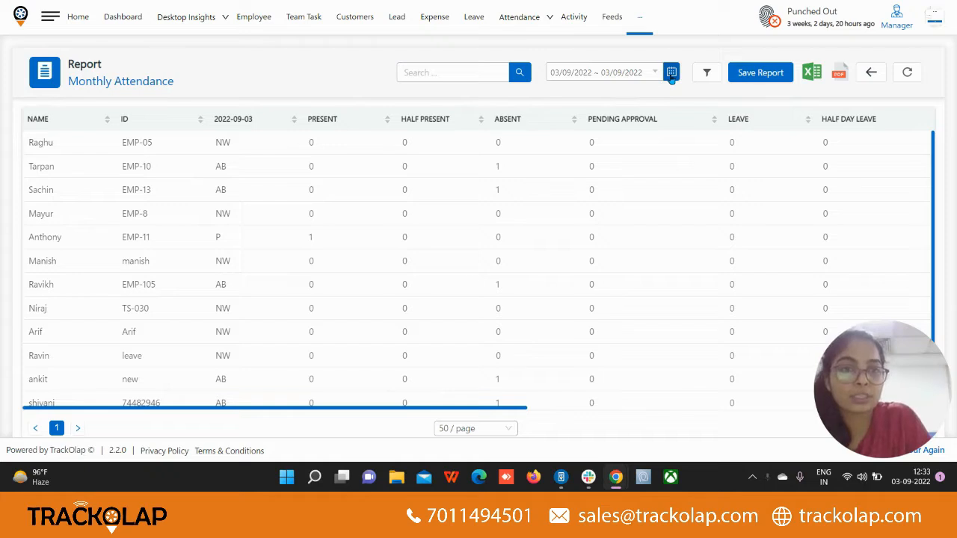
{"action": "left_click", "coordinate": [671, 72]}
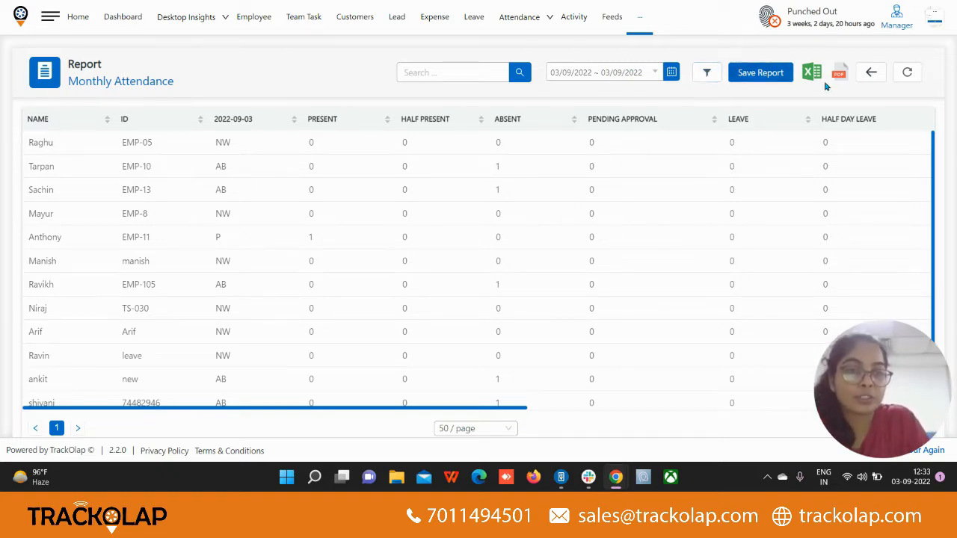
{"action": "mouse_move", "coordinate": [813, 72]}
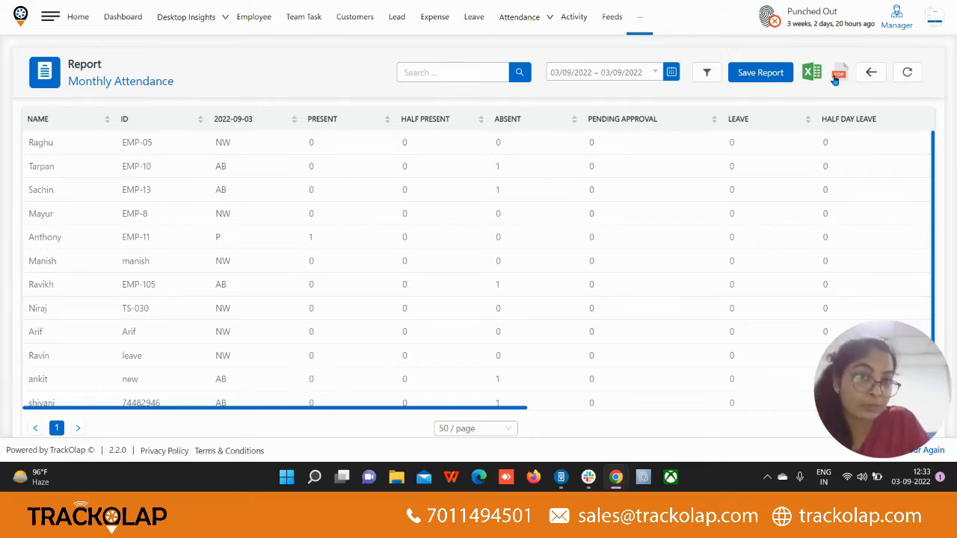
{"action": "left_click", "coordinate": [760, 71]}
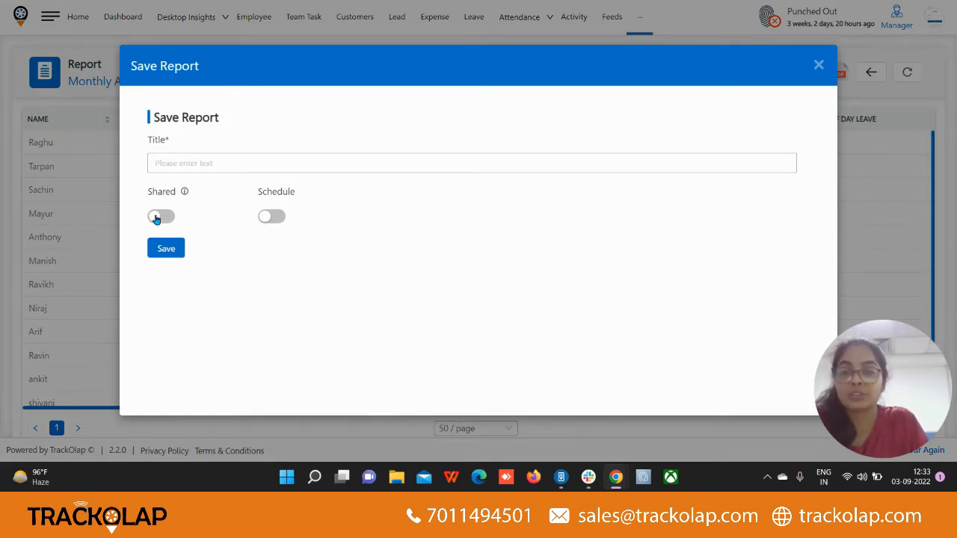
Step: Toggle Shared and Schedule on in the save form, then close it without saving
{"action": "left_click", "coordinate": [161, 217]}
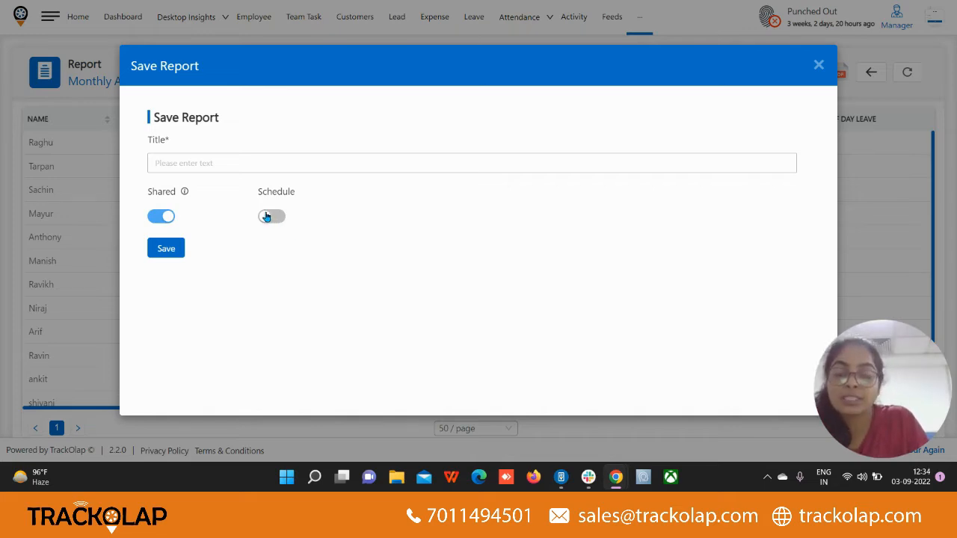
{"action": "left_click", "coordinate": [272, 216]}
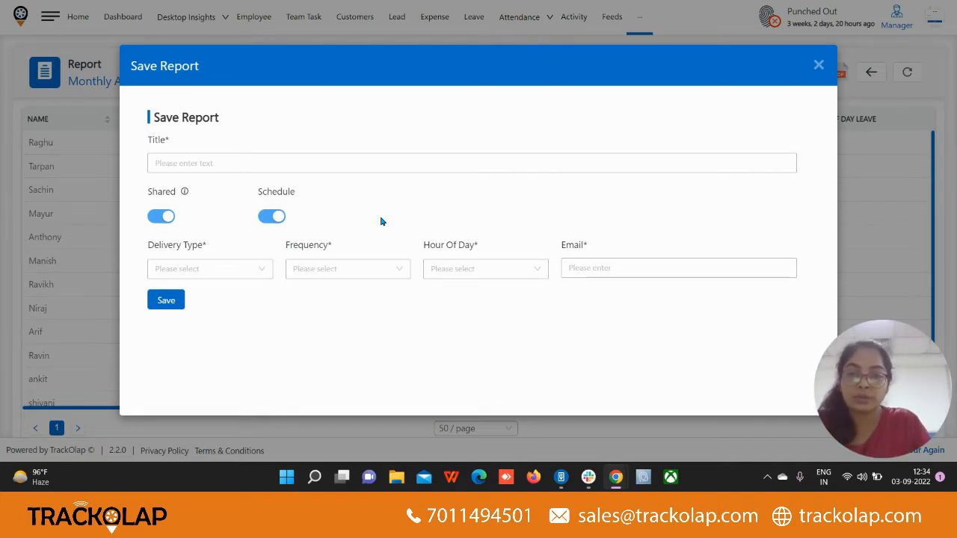
{"action": "mouse_move", "coordinate": [300, 313]}
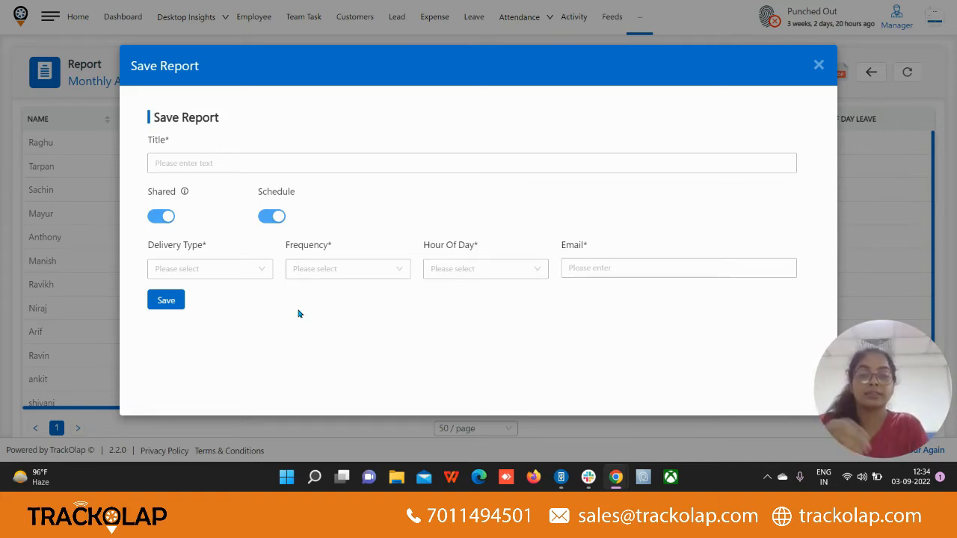
{"action": "mouse_move", "coordinate": [582, 299]}
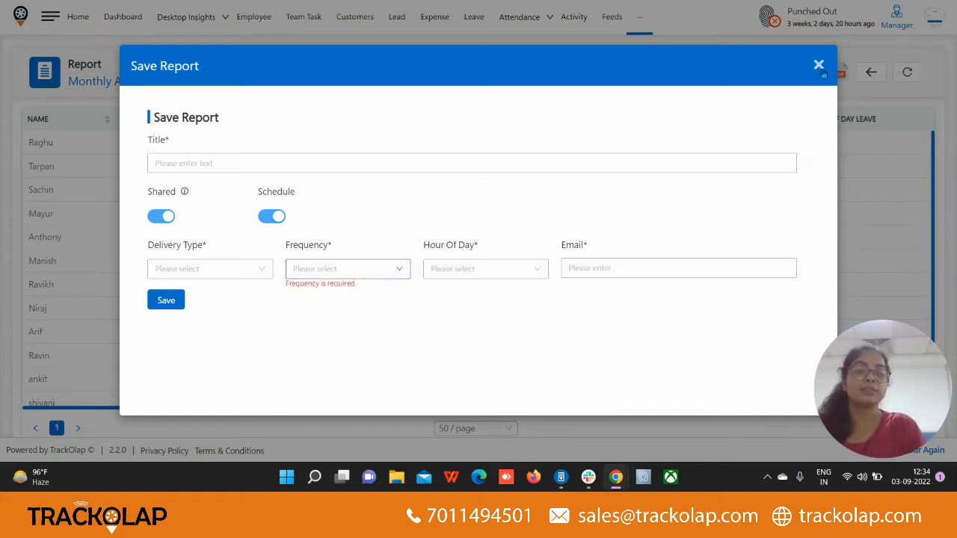
{"action": "left_click", "coordinate": [819, 64]}
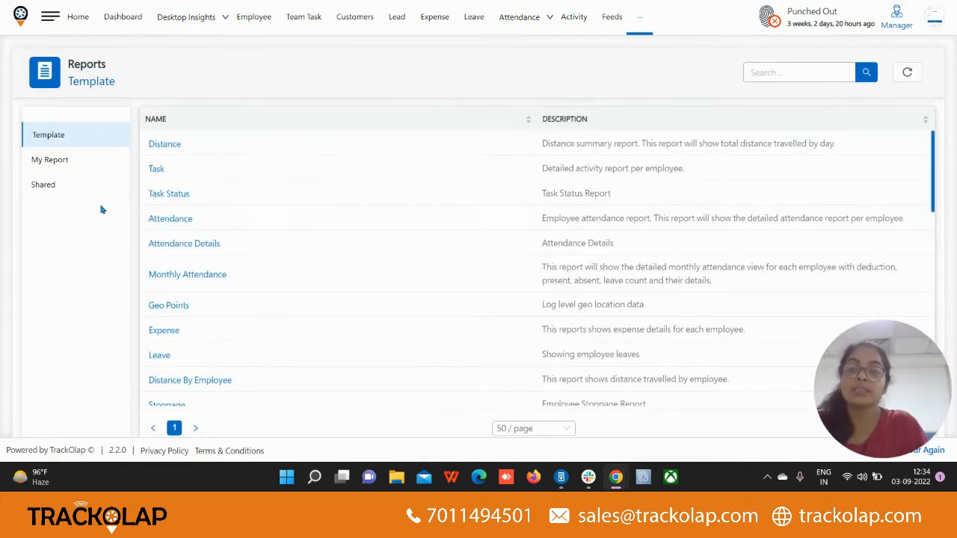
{"action": "mouse_move", "coordinate": [281, 225]}
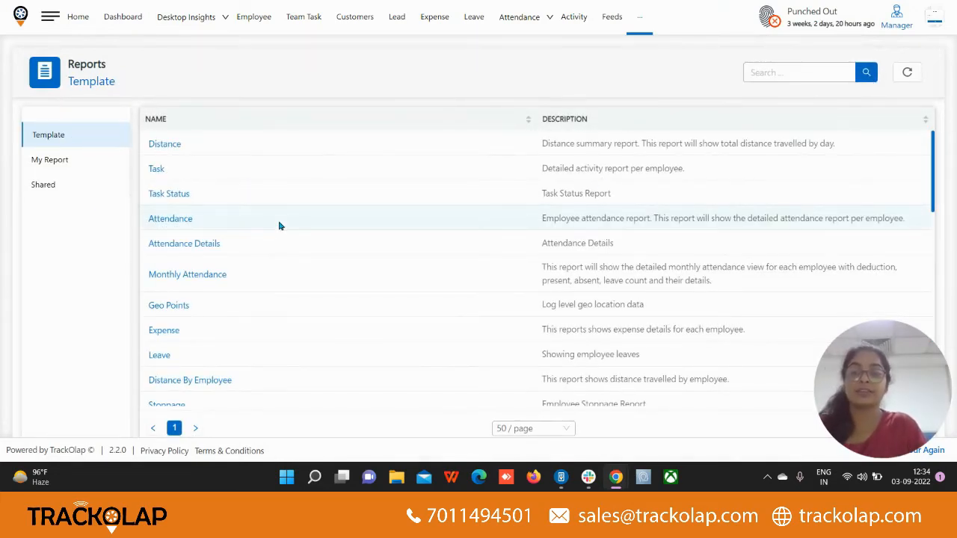
{"action": "mouse_move", "coordinate": [79, 165]}
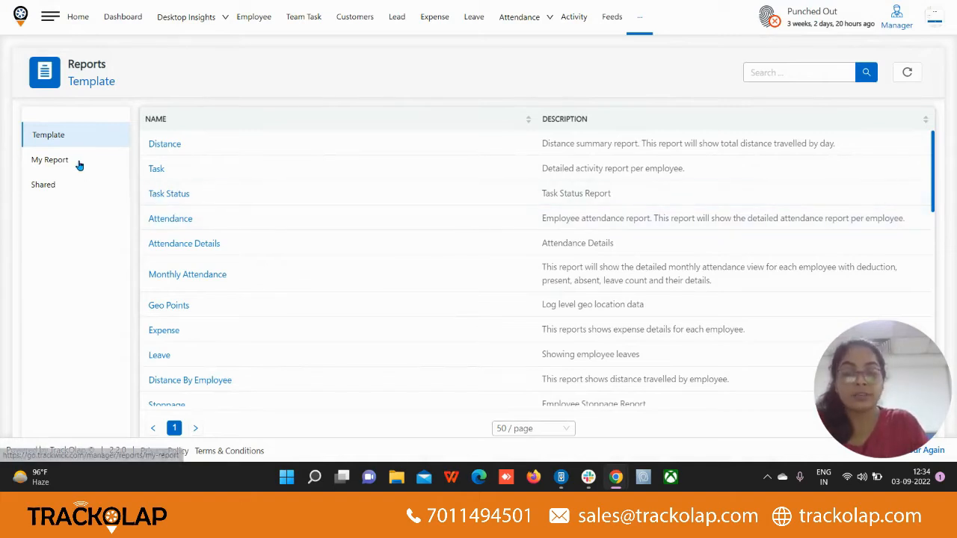
Step: Open My Report to list the six saved reports with type and last run
{"action": "left_click", "coordinate": [50, 159]}
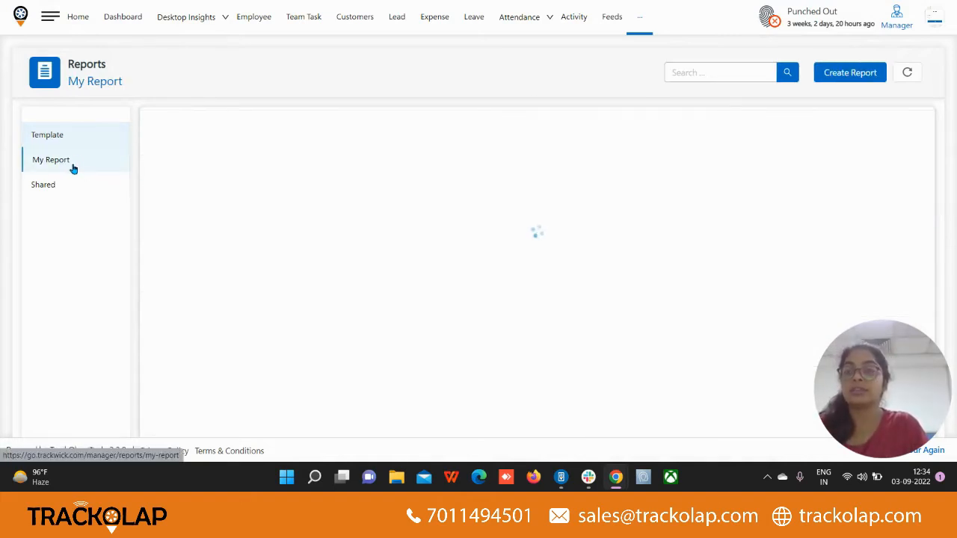
{"action": "left_click", "coordinate": [51, 160]}
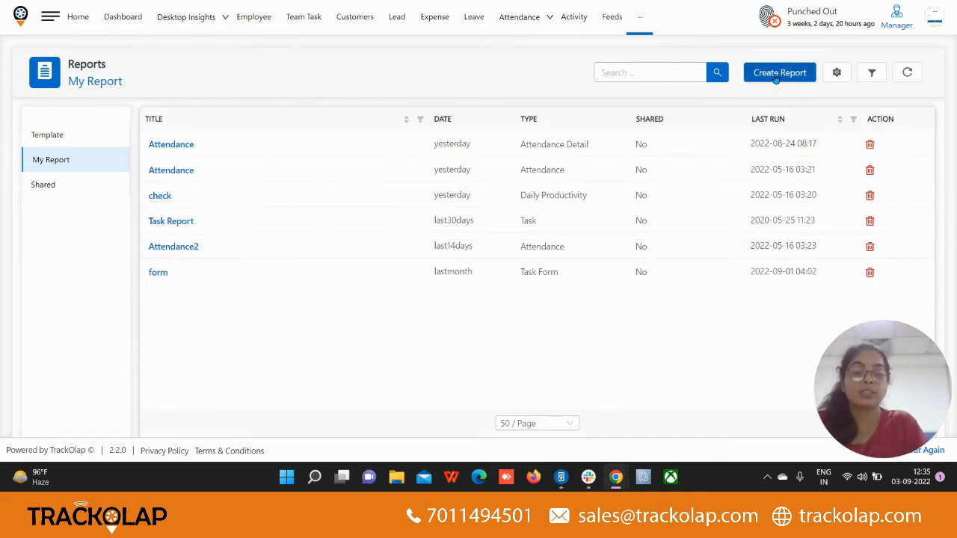
{"action": "left_click", "coordinate": [780, 72]}
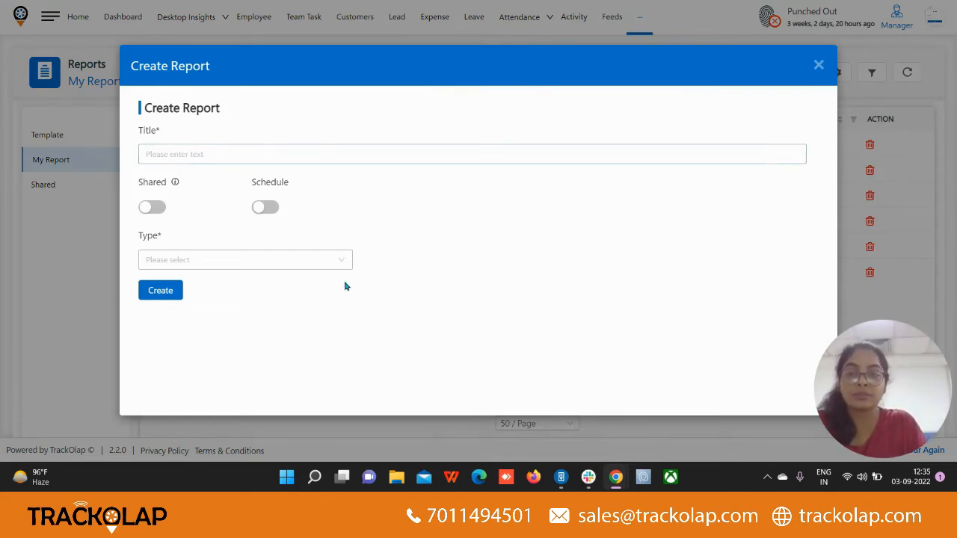
{"action": "left_click", "coordinate": [245, 259]}
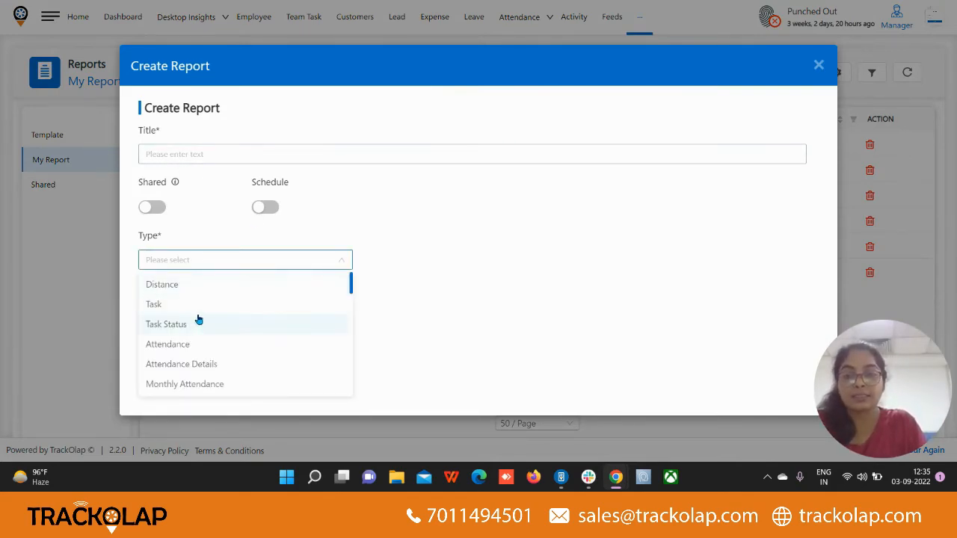
{"action": "mouse_move", "coordinate": [226, 333]}
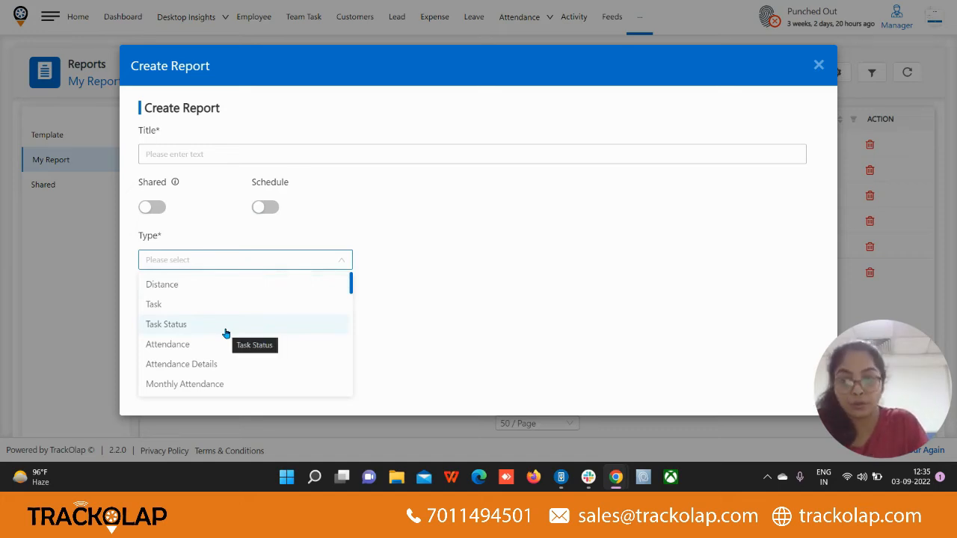
{"action": "left_click", "coordinate": [166, 324]}
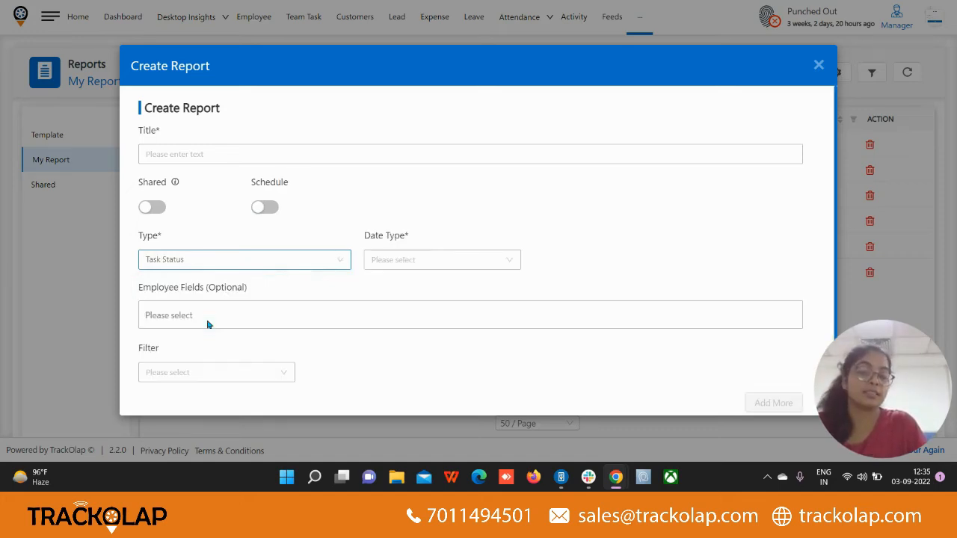
{"action": "scroll", "scroll_direction": "down", "scroll_amount": 3}
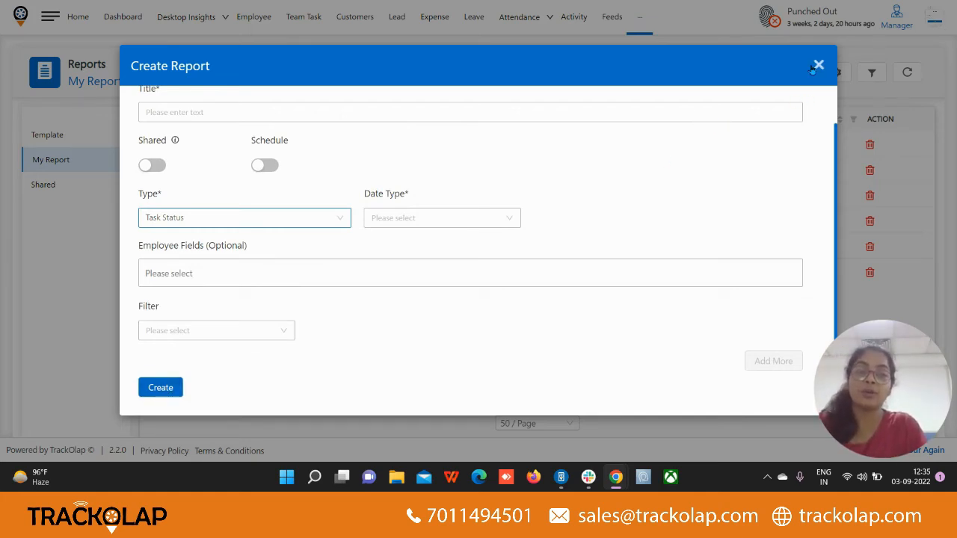
{"action": "left_click", "coordinate": [817, 63]}
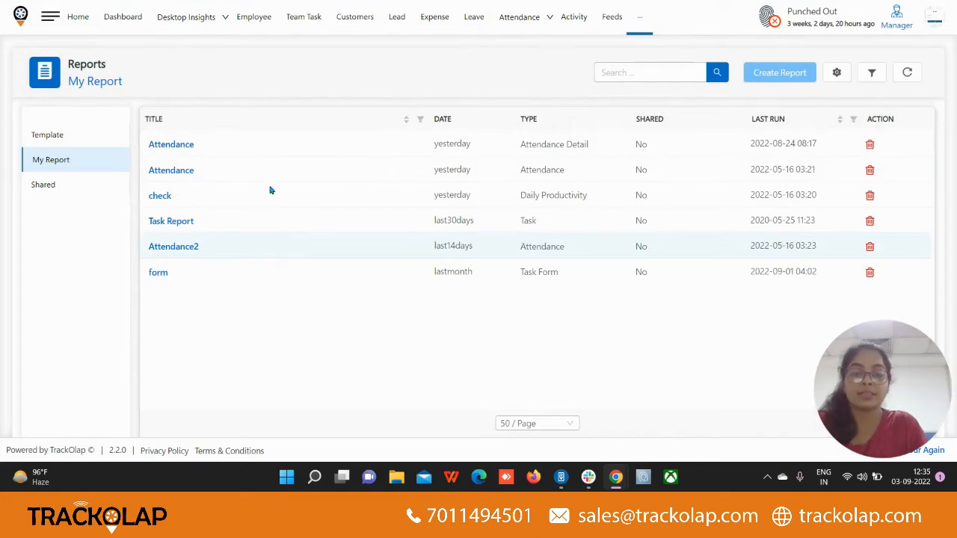
{"action": "mouse_move", "coordinate": [154, 311]}
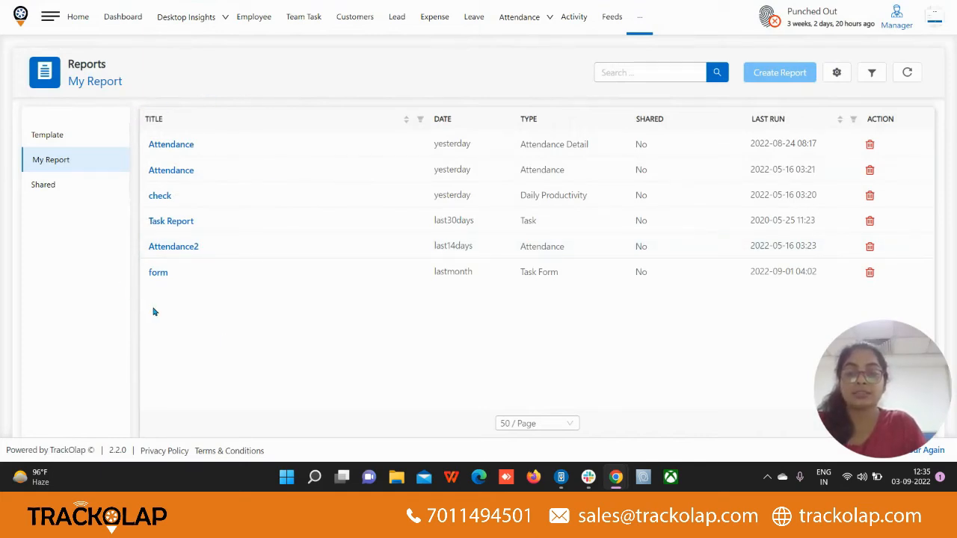
{"action": "mouse_move", "coordinate": [49, 208]}
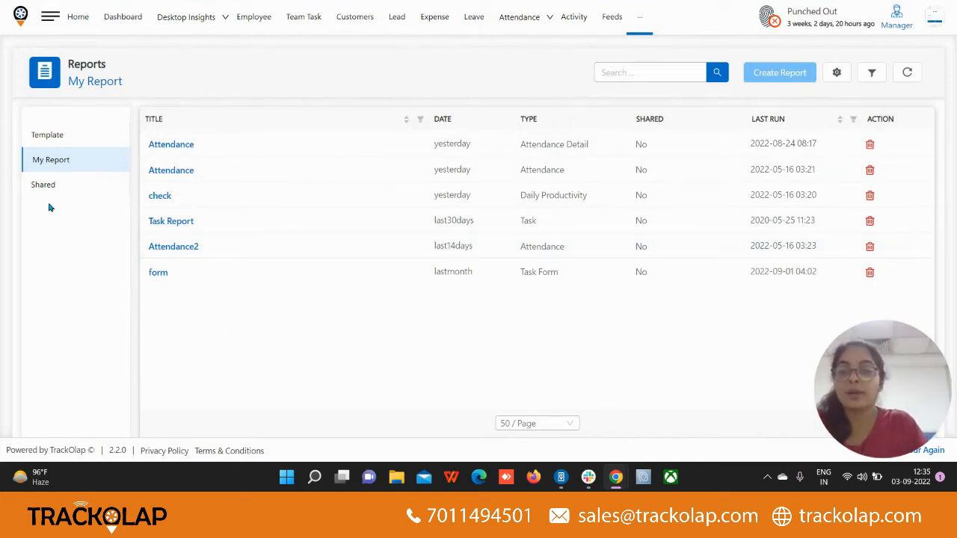
{"action": "left_click", "coordinate": [43, 185]}
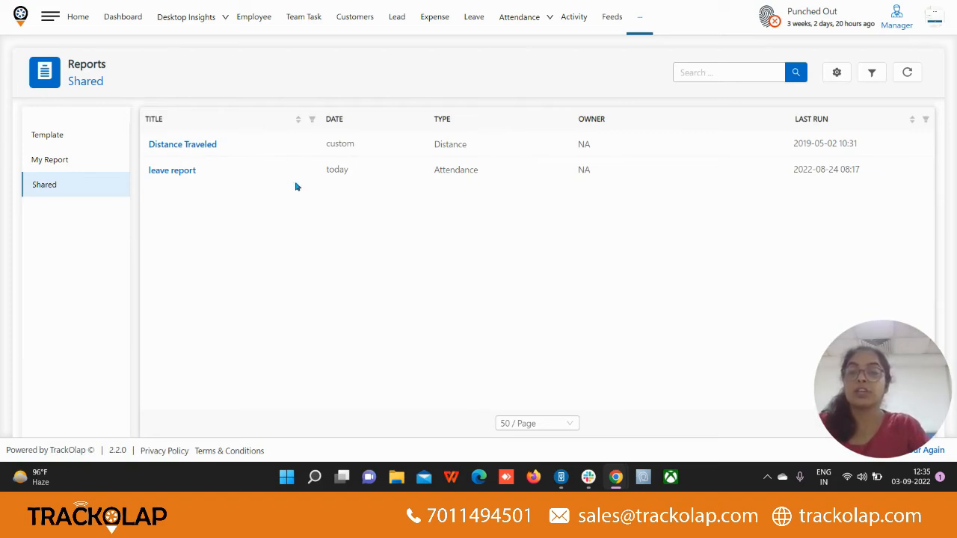
{"action": "mouse_move", "coordinate": [869, 73]}
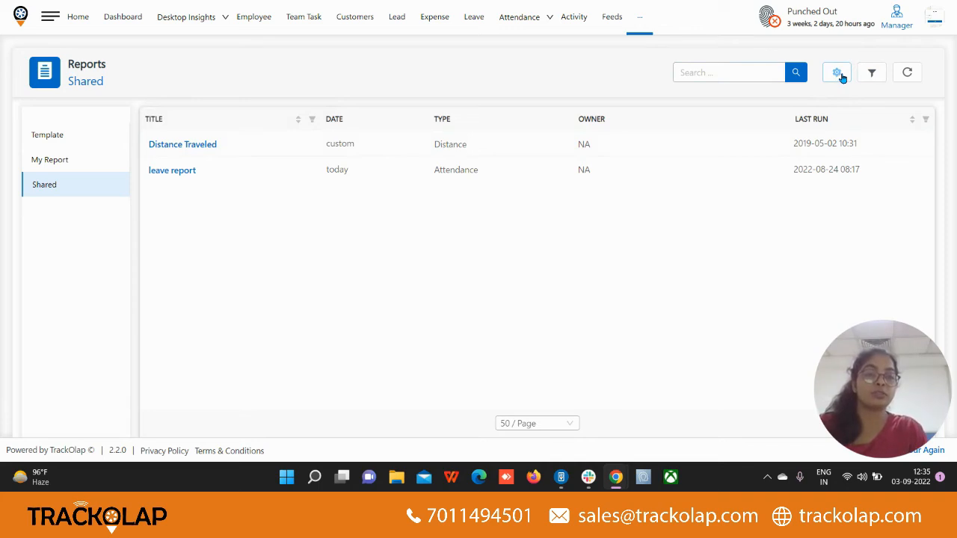
{"action": "mouse_move", "coordinate": [908, 96]}
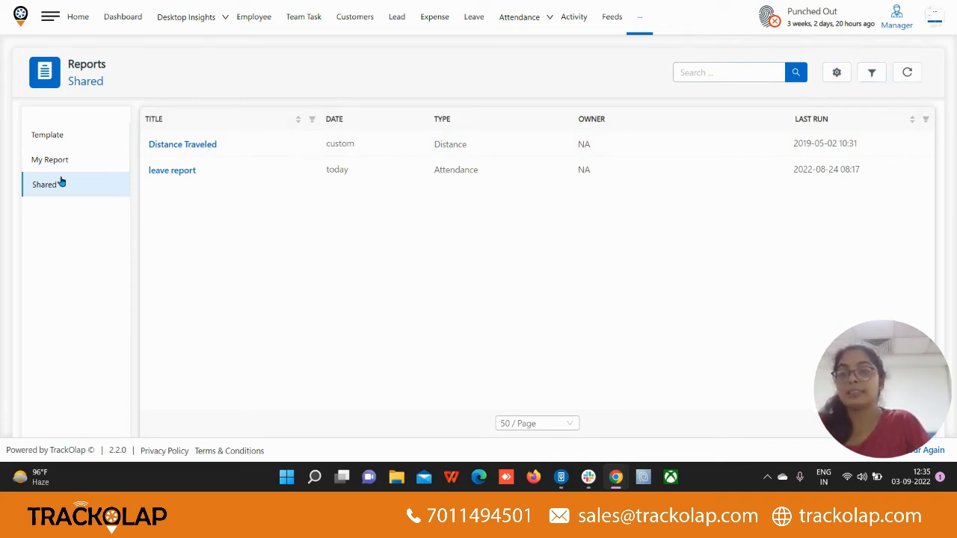
Step: Return from the Shared reports to the Template list of report templates
{"action": "left_click", "coordinate": [48, 135]}
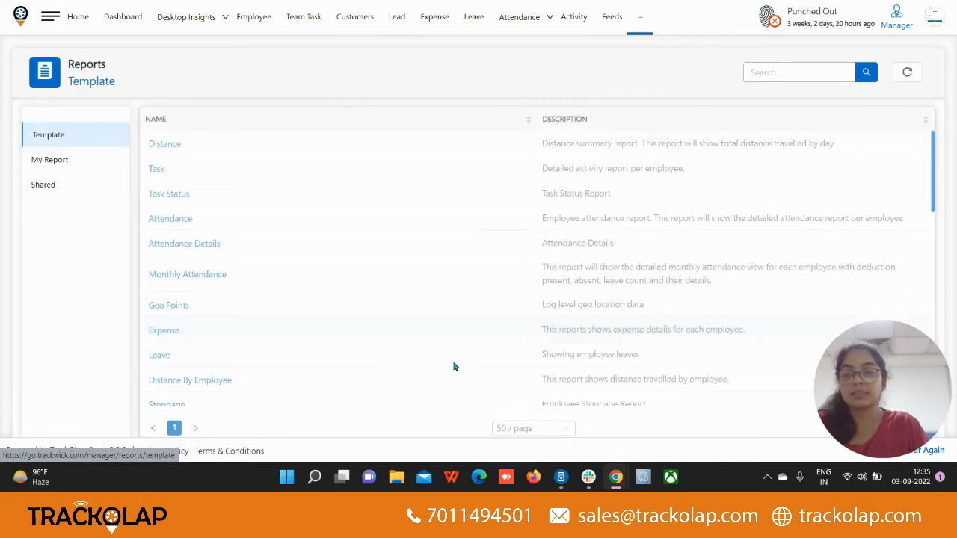